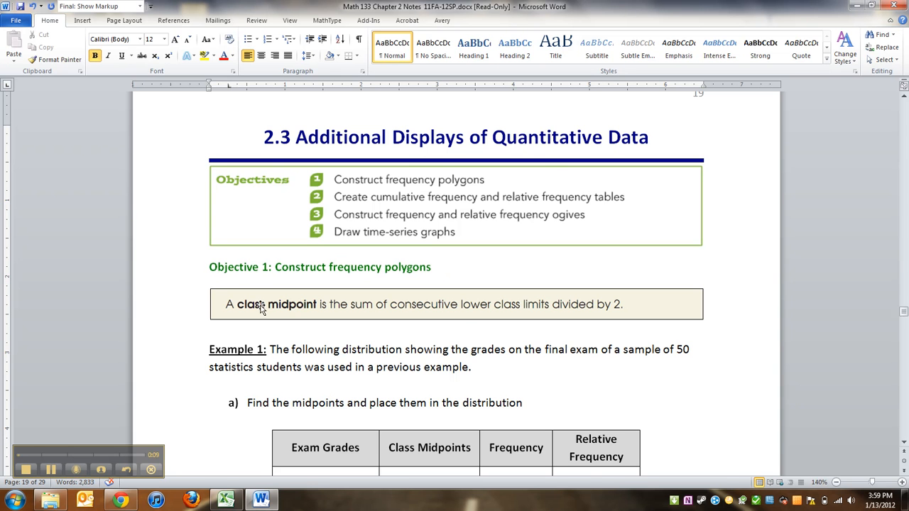
- Highlight the lower class limit 35 in the Example 1 exam grades table
{"action": "scroll", "scroll_direction": "down", "scroll_amount": 3}
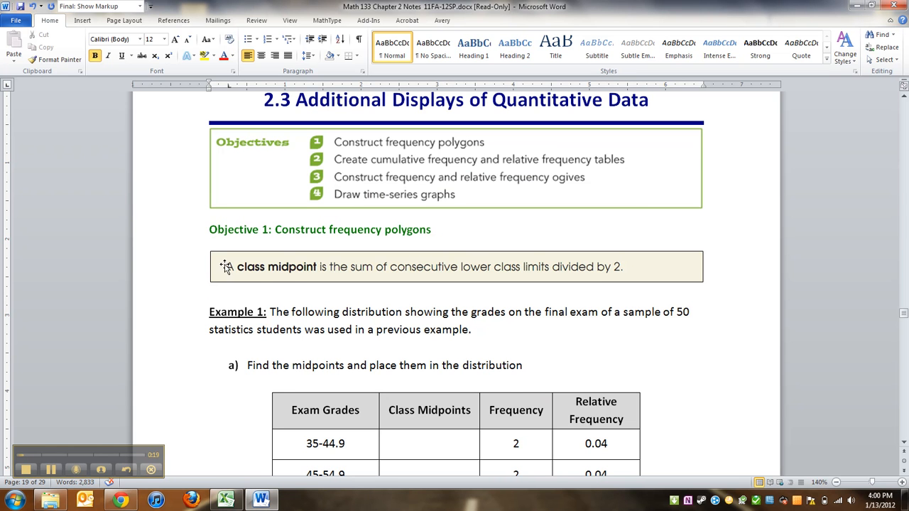
{"action": "scroll", "scroll_direction": "down", "scroll_amount": 3}
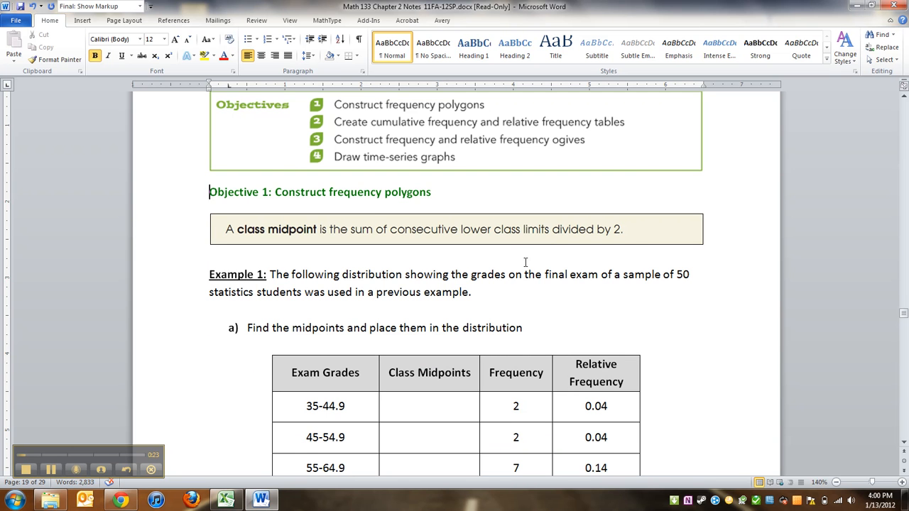
{"action": "scroll", "scroll_direction": "down", "scroll_amount": 3}
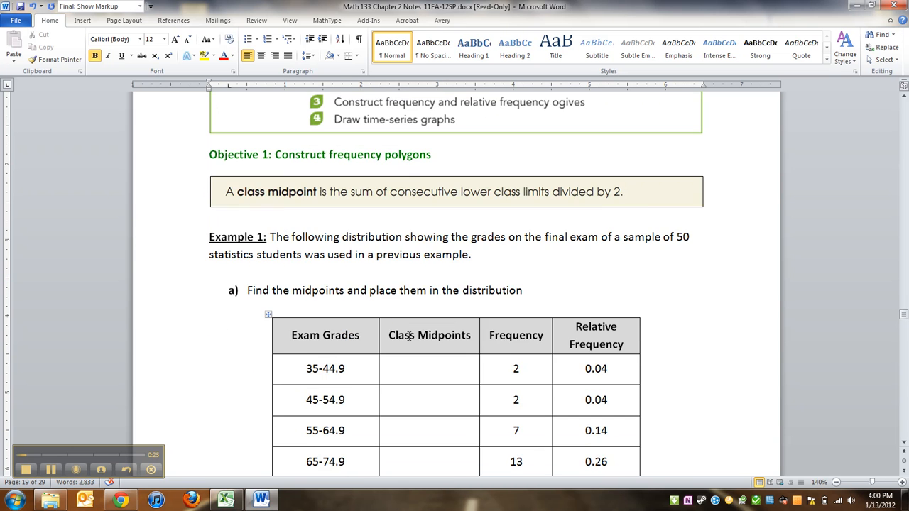
{"action": "scroll", "scroll_direction": "down", "scroll_amount": 3}
{"action": "type", "text": "9999999"}
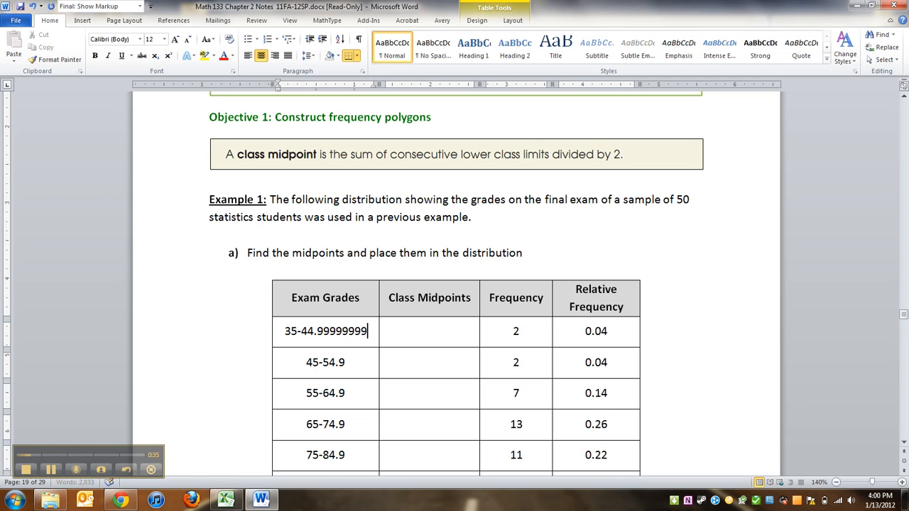
{"action": "key", "text": "BackSpace"}
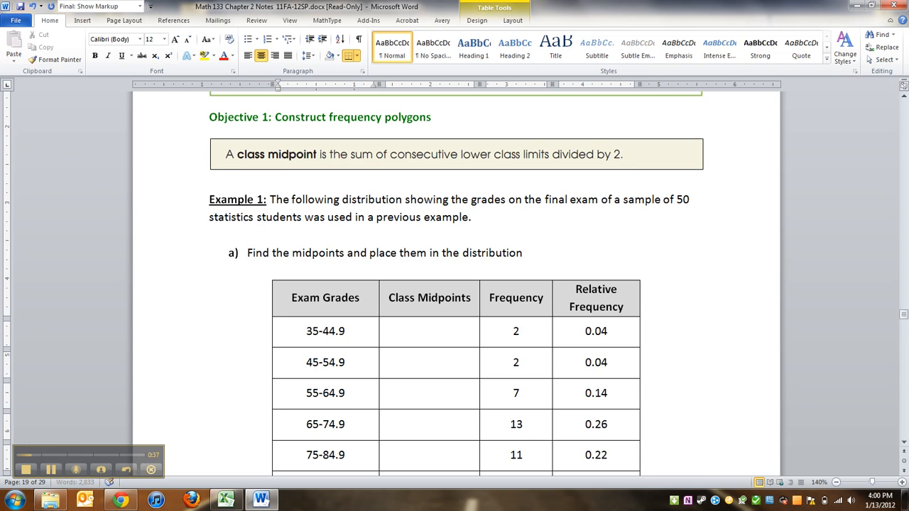
{"action": "left_click", "coordinate": [341, 330]}
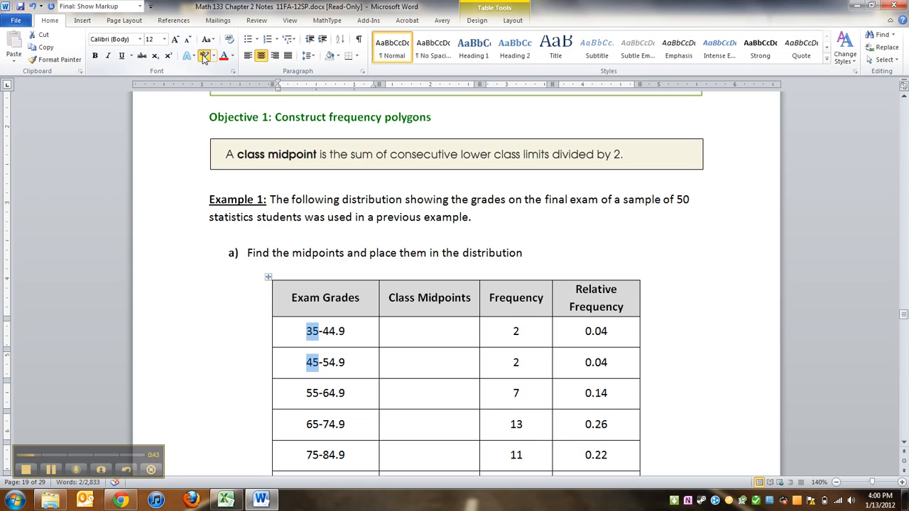
{"action": "left_click", "coordinate": [204, 56]}
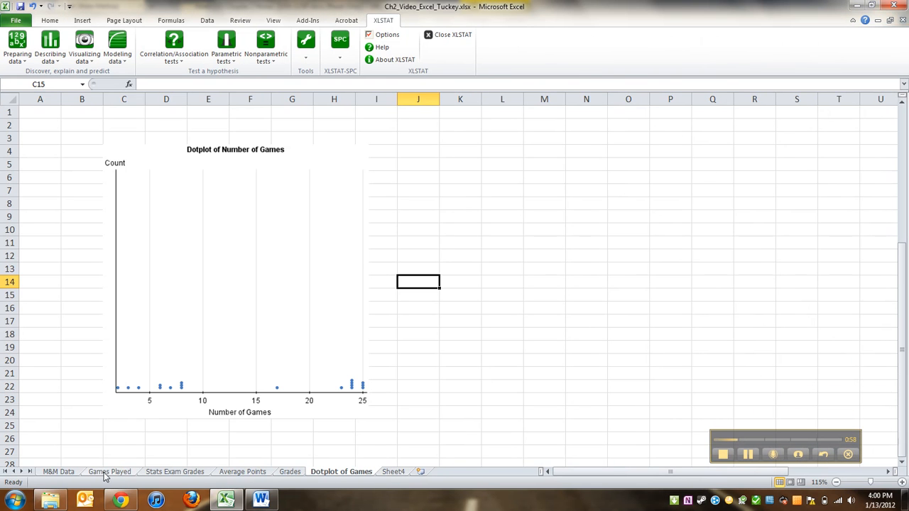
- Show the Stats Exam Grades sheet and compare it with the Word notes table
{"action": "left_click", "coordinate": [108, 471]}
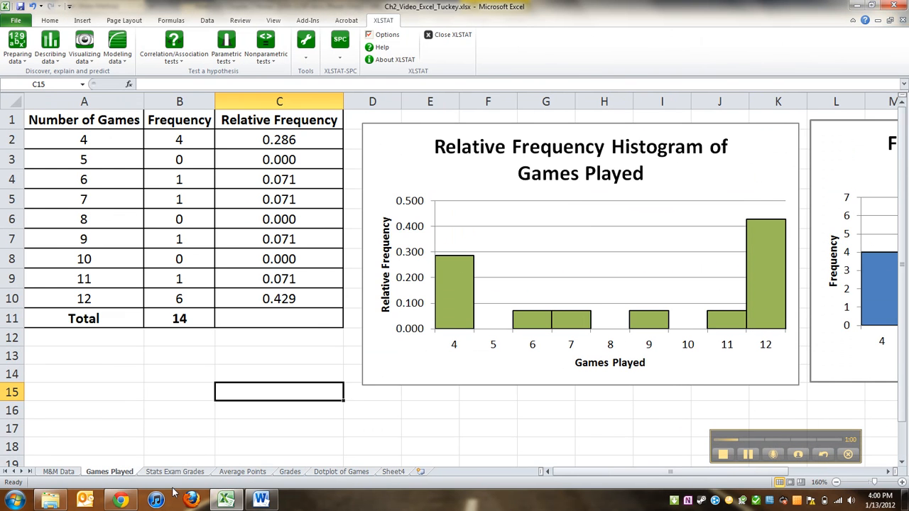
{"action": "left_click", "coordinate": [175, 471]}
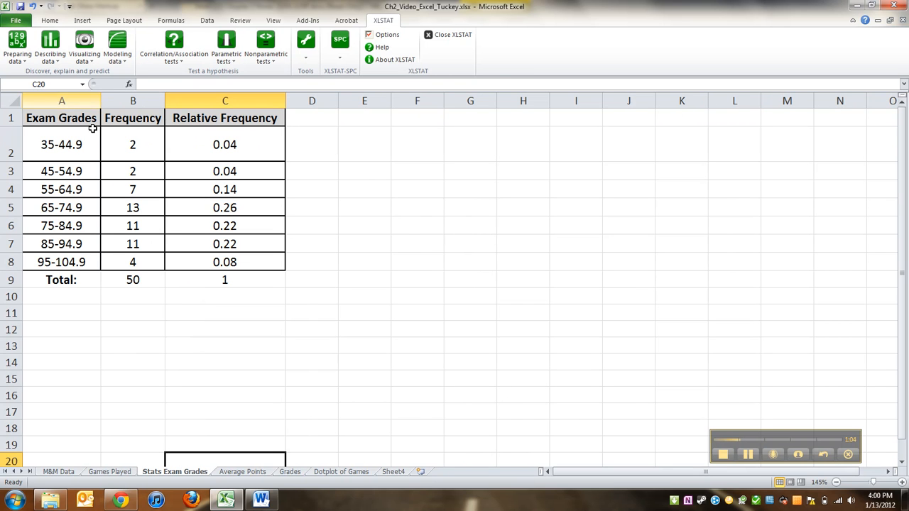
{"action": "left_click", "coordinate": [224, 144]}
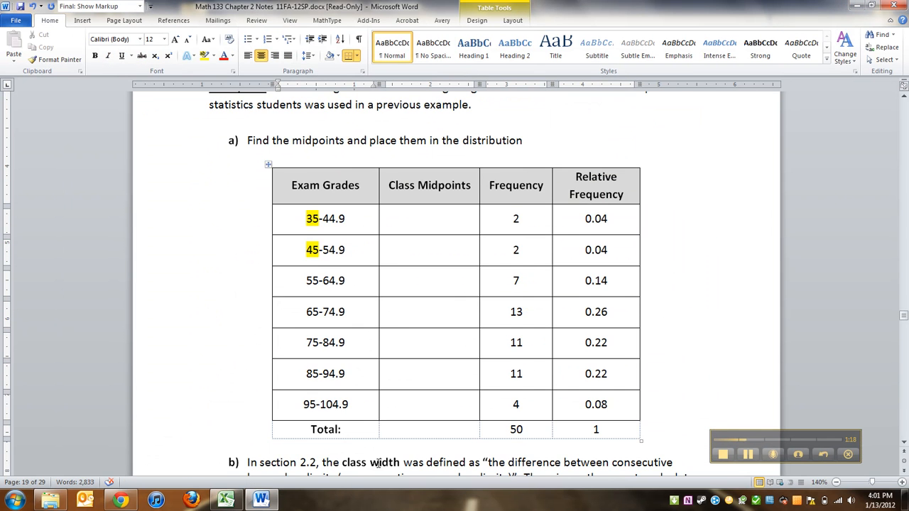
{"action": "left_click", "coordinate": [226, 500]}
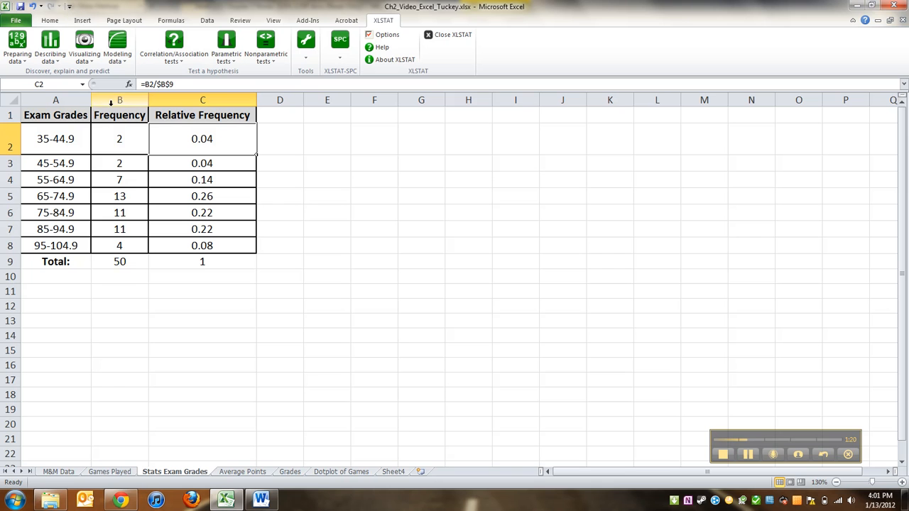
- Insert a 'Class Midpoint' column before Frequency and select its first cell
{"action": "left_click", "coordinate": [120, 100]}
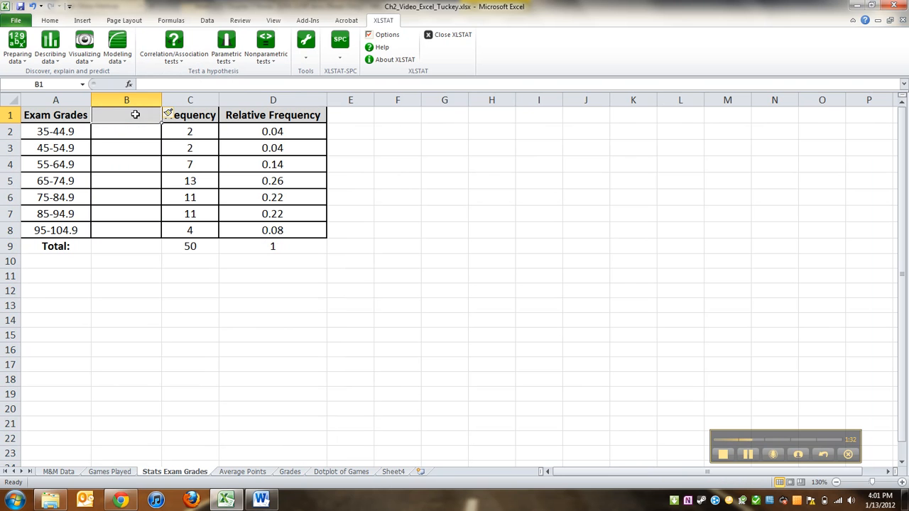
{"action": "type", "text": "Class Midpoints"}
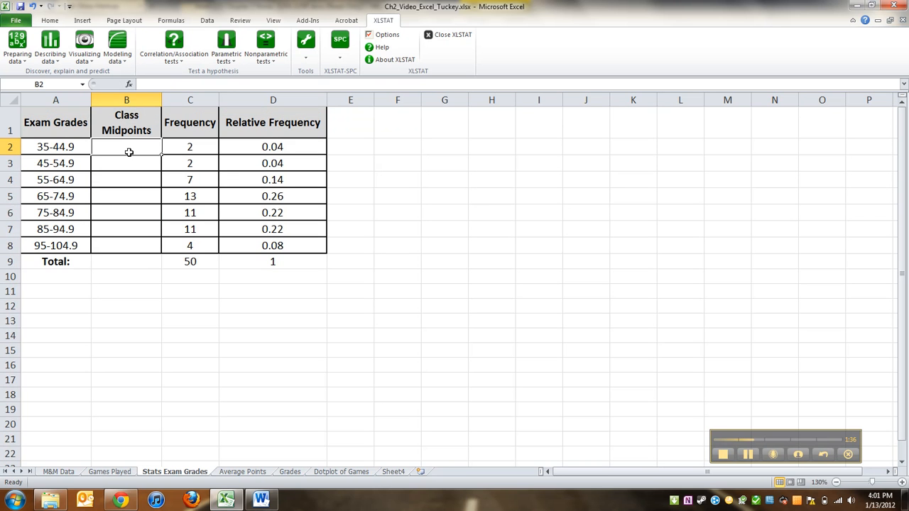
{"action": "left_click", "coordinate": [126, 122]}
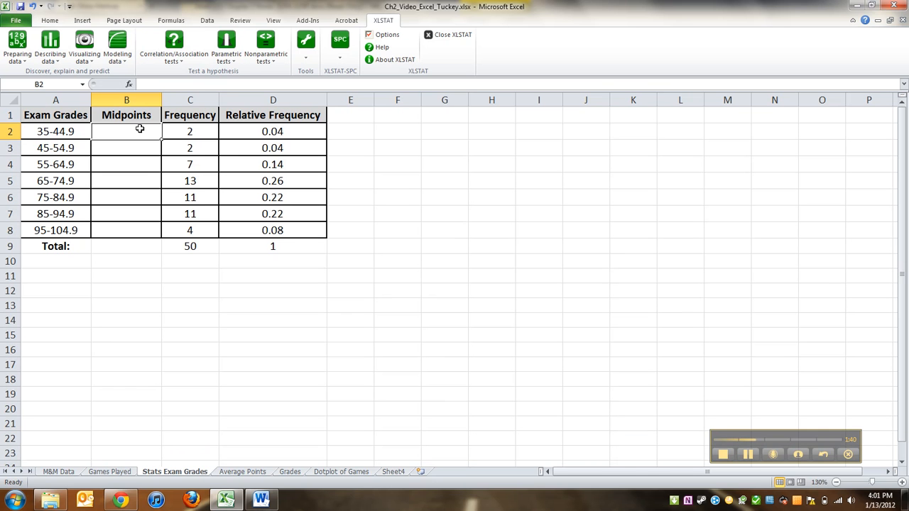
- Enter =(35+45)/2 and =(45+55)/2 to get midpoints 40 and 50
{"action": "type", "text": "=("}
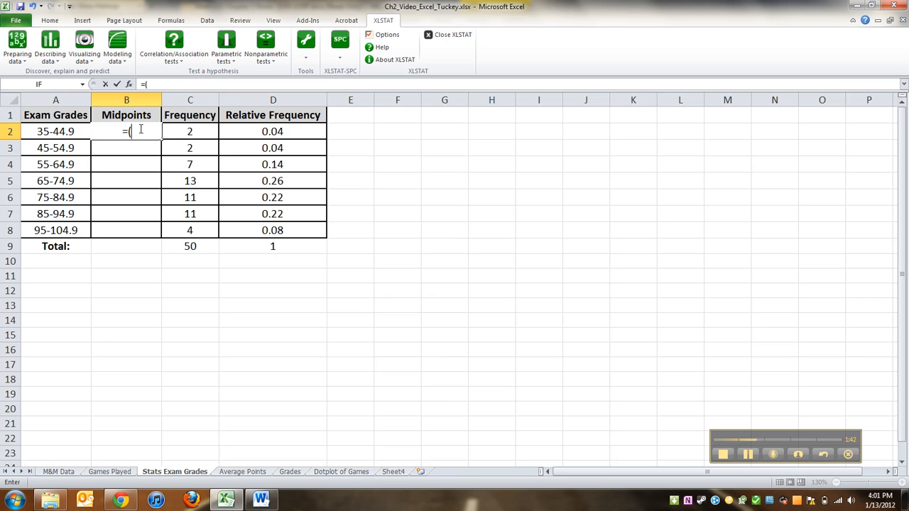
{"action": "type", "text": "35"}
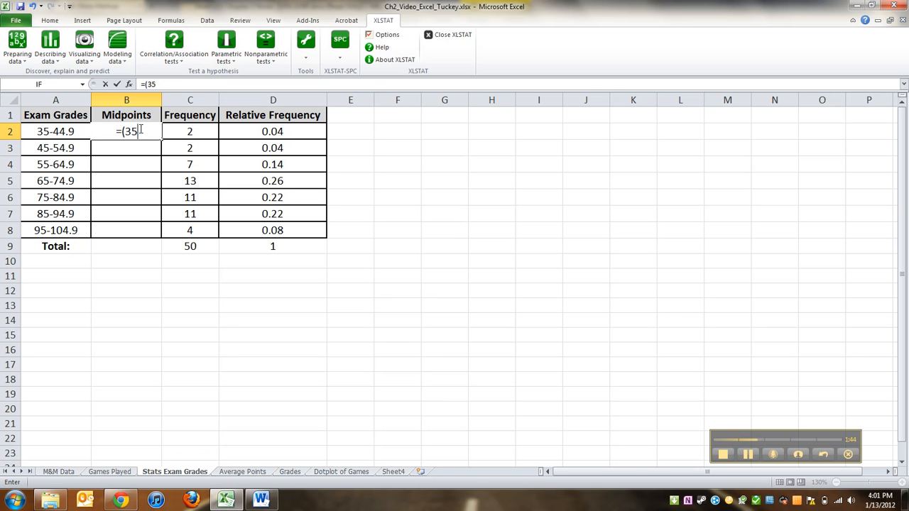
{"action": "type", "text": "+45)"}
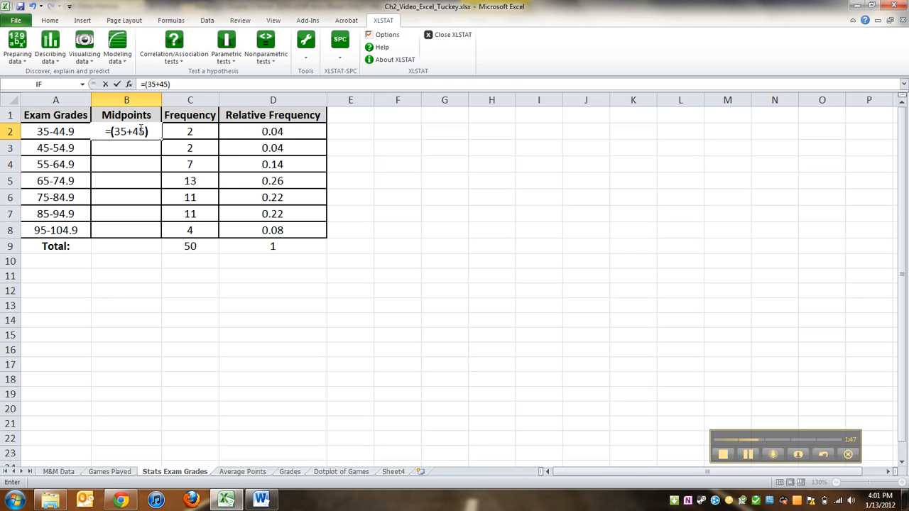
{"action": "type", "text": "/2"}
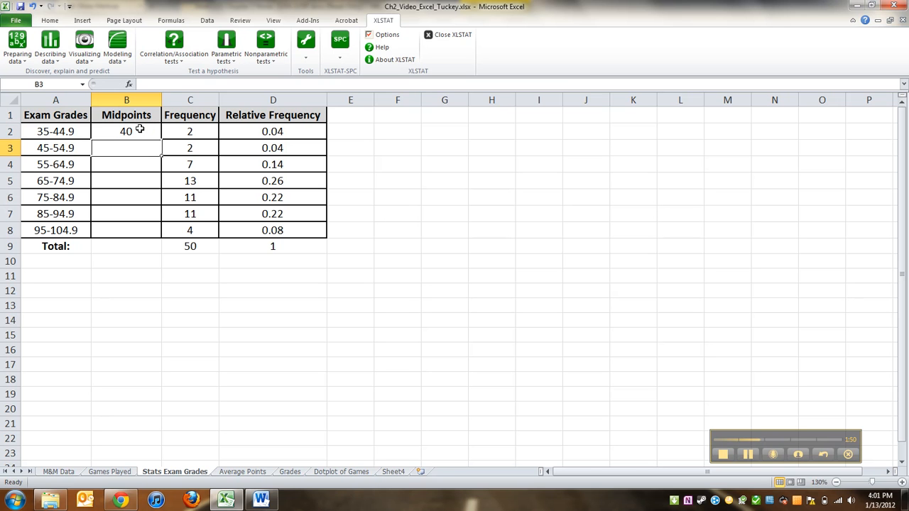
{"action": "type", "text": "=(45+55"}
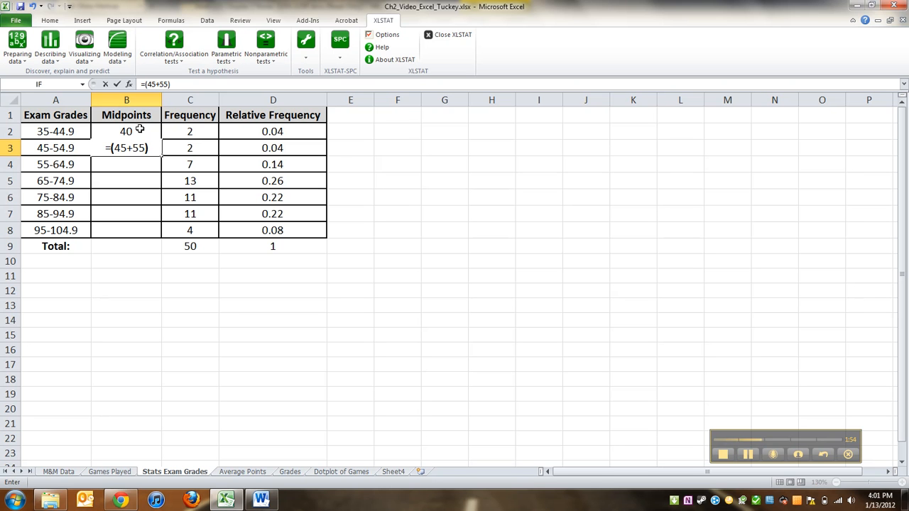
{"action": "key", "text": "Enter"}
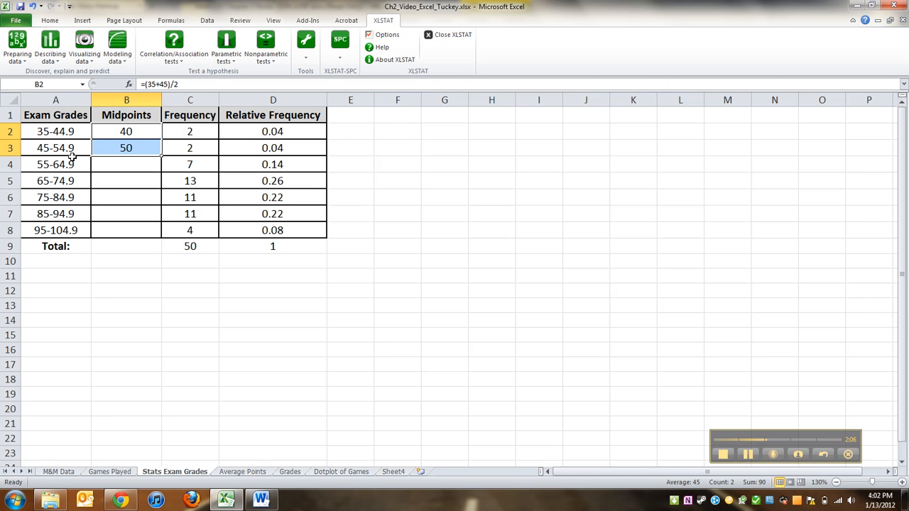
- Compute the third midpoint as =B3+10 and fill it down to the last class
{"action": "left_click", "coordinate": [127, 165]}
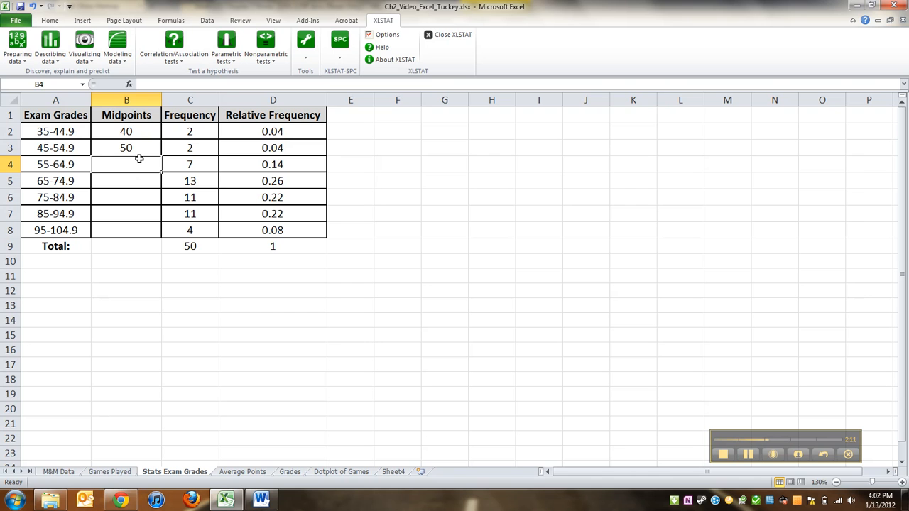
{"action": "type", "text": "=B3"}
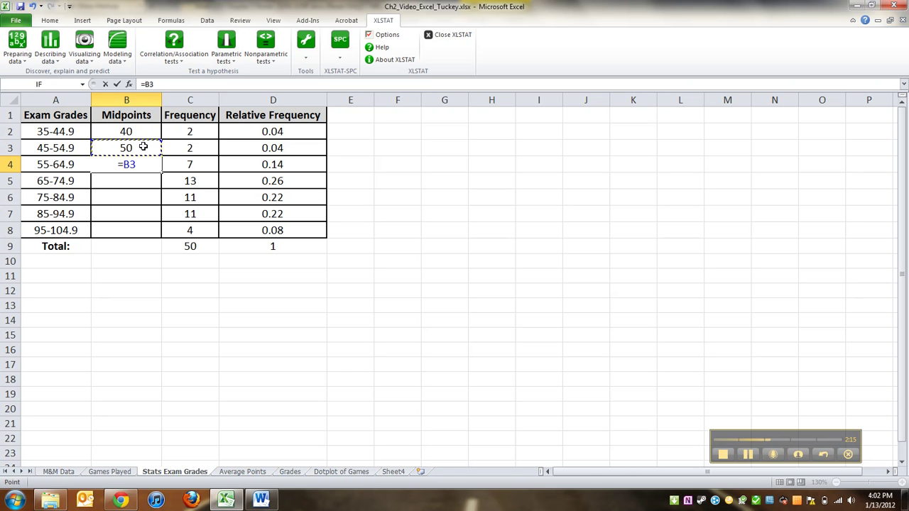
{"action": "type", "text": "+10"}
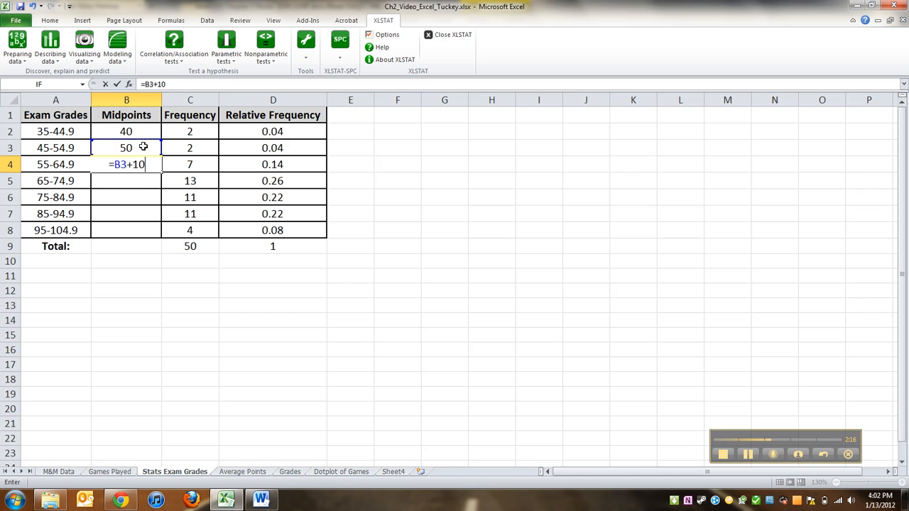
{"action": "key", "text": "Enter"}
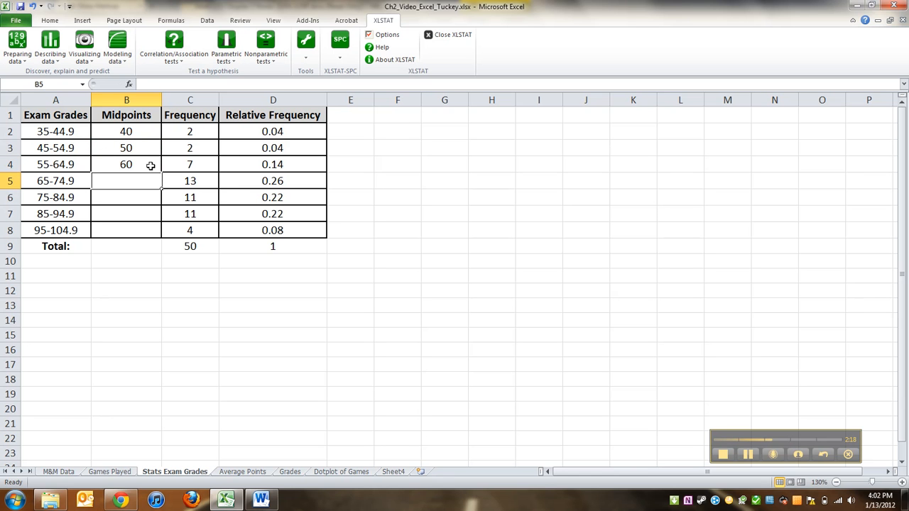
{"action": "left_click", "coordinate": [126, 165]}
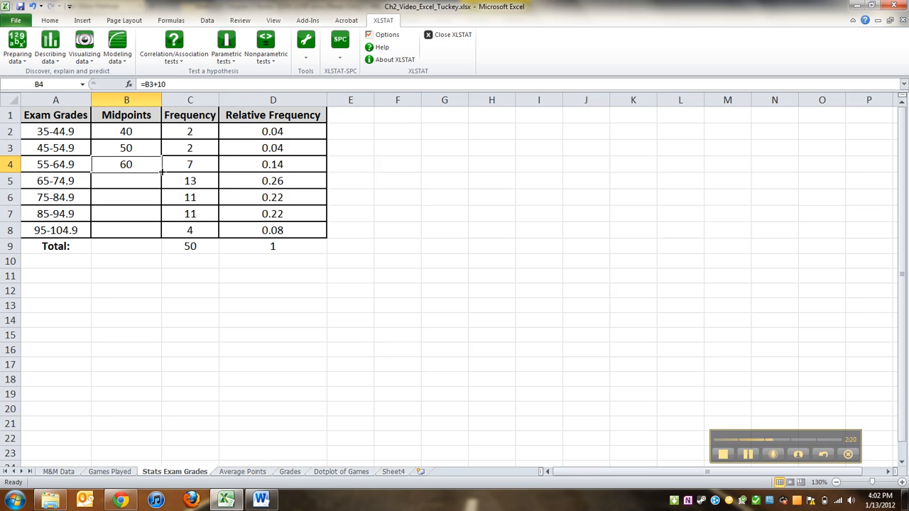
{"action": "left_click_drag", "start_coordinate": [125, 165], "coordinate": [125, 230]}
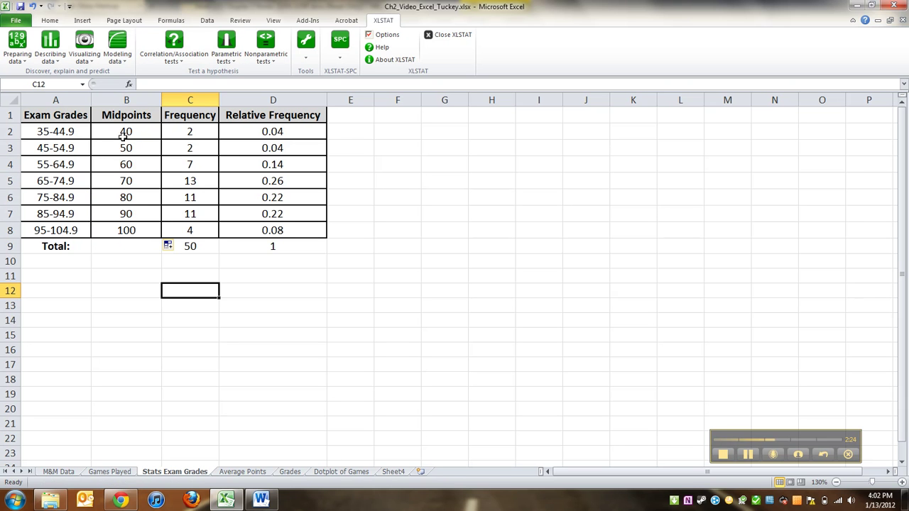
- Check the midpoint formulas and select the midpoint values 40 through 100 for copying
{"action": "left_click", "coordinate": [125, 148]}
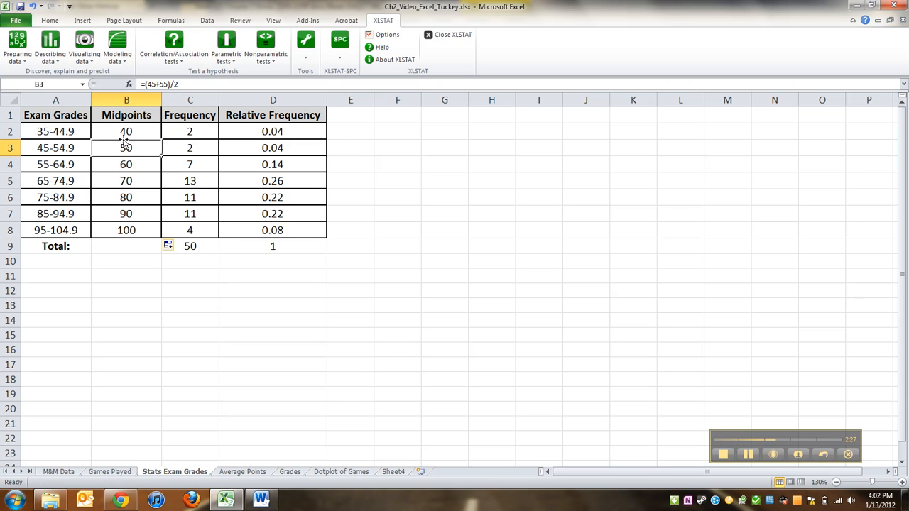
{"action": "left_click", "coordinate": [125, 165]}
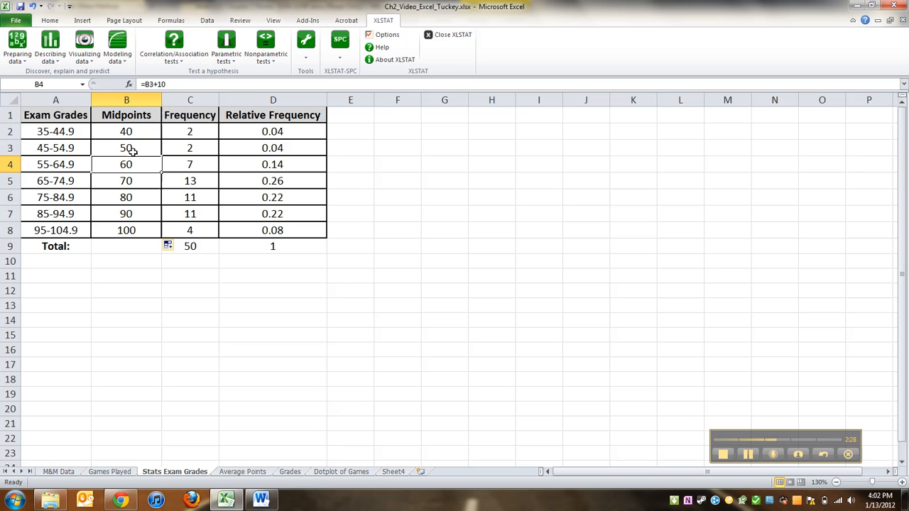
{"action": "left_click_drag", "start_coordinate": [125, 197], "coordinate": [125, 213]}
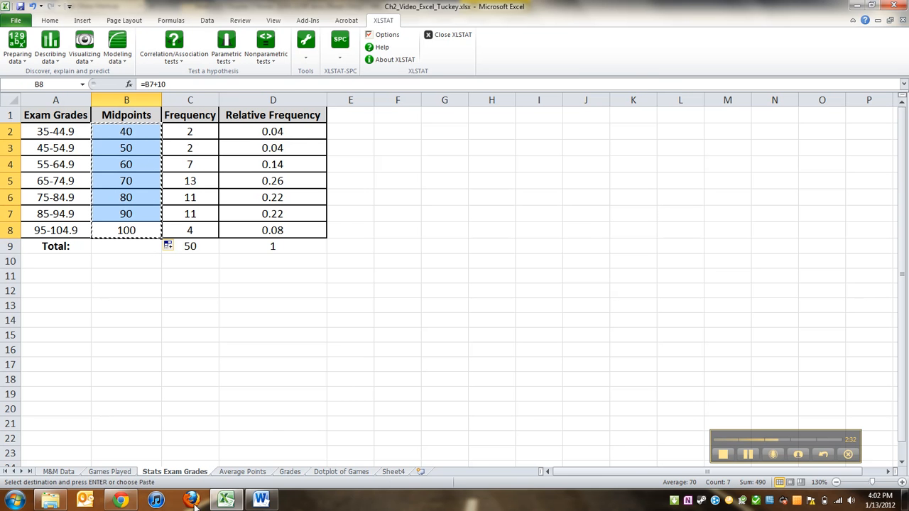
- Paste the midpoints 40 through 100 into the empty Class Midpoints cells of the Word table
{"action": "left_click", "coordinate": [258, 497]}
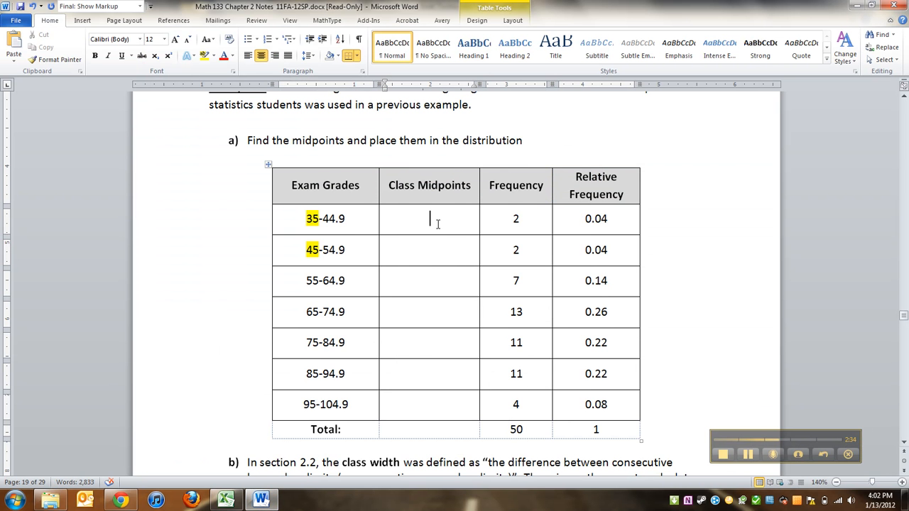
{"action": "left_click_drag", "start_coordinate": [429, 219], "coordinate": [466, 405]}
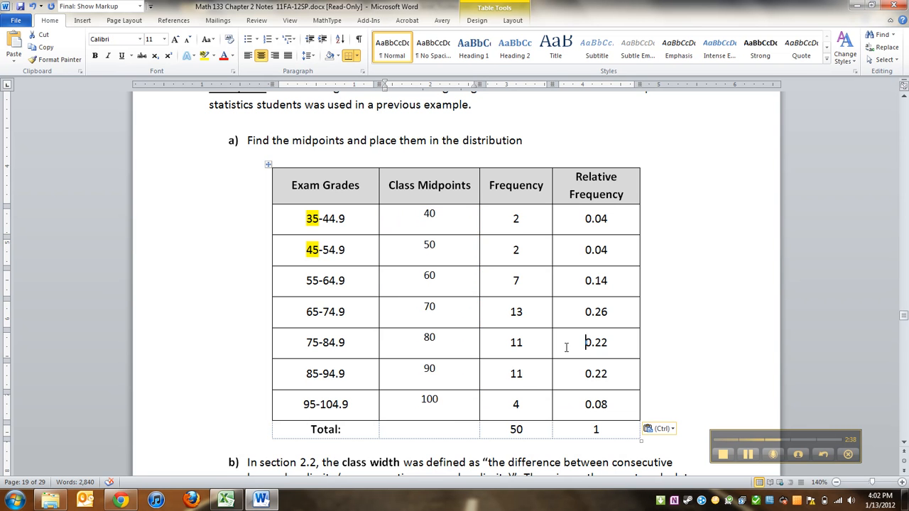
{"action": "scroll", "scroll_direction": "down", "scroll_amount": 3}
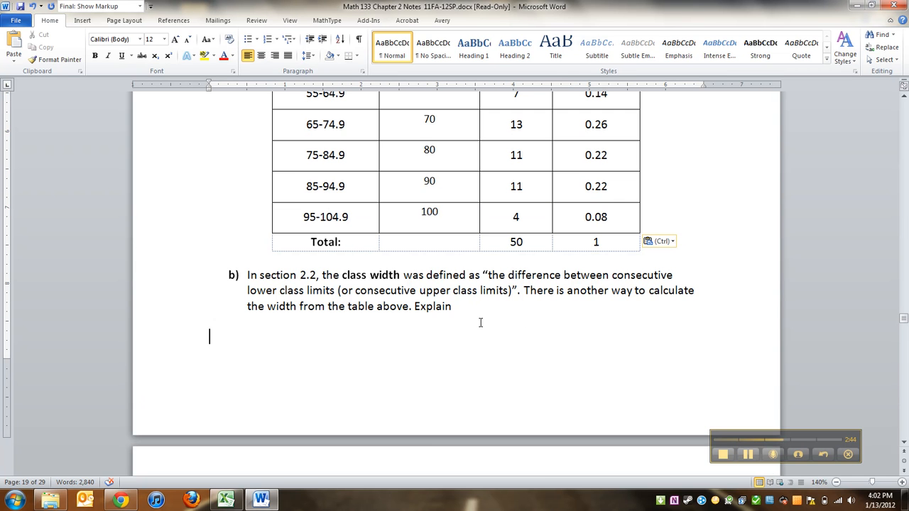
- Highlight 'lower class limits' yellow and 'upper class limits' with 44.9 and 54.9 blue
{"action": "scroll", "scroll_direction": "up", "scroll_amount": 3}
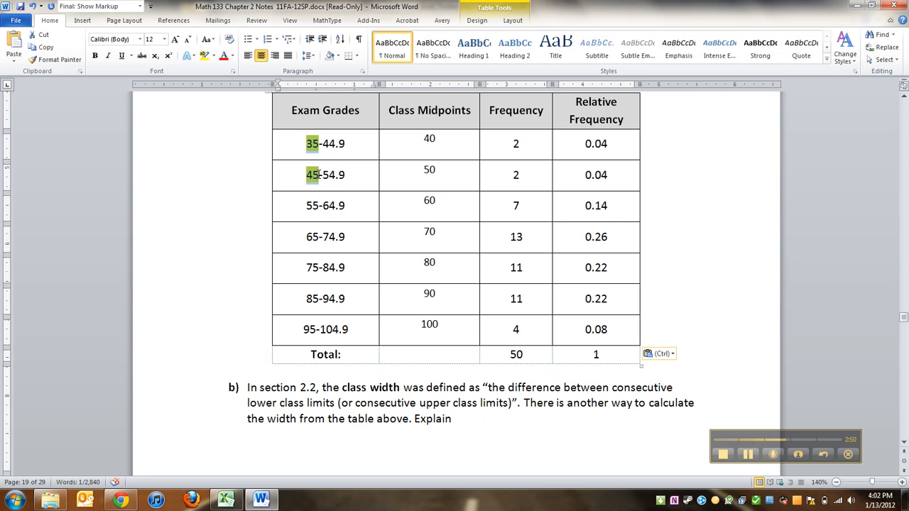
{"action": "left_click_drag", "start_coordinate": [247, 403], "coordinate": [335, 403]}
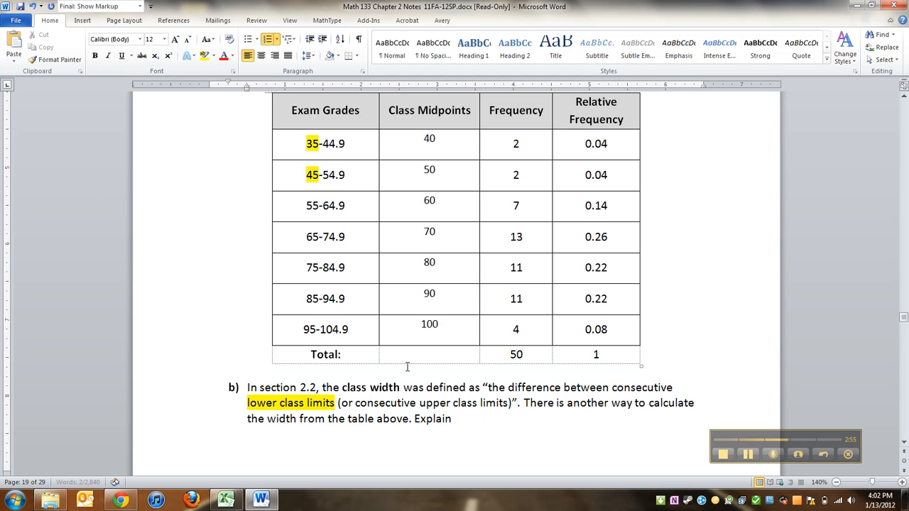
{"action": "left_click_drag", "start_coordinate": [355, 403], "coordinate": [509, 404]}
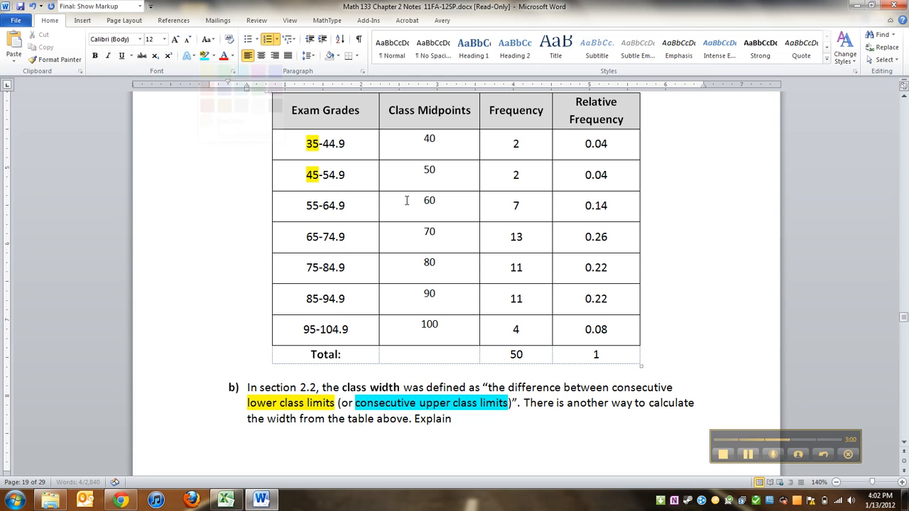
{"action": "left_click_drag", "start_coordinate": [321, 144], "coordinate": [346, 144]}
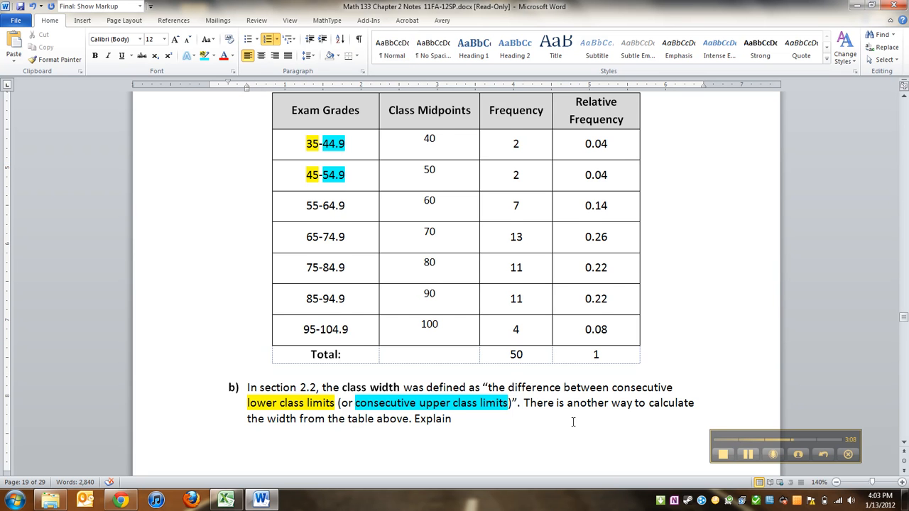
{"action": "scroll", "scroll_direction": "down", "scroll_amount": 3}
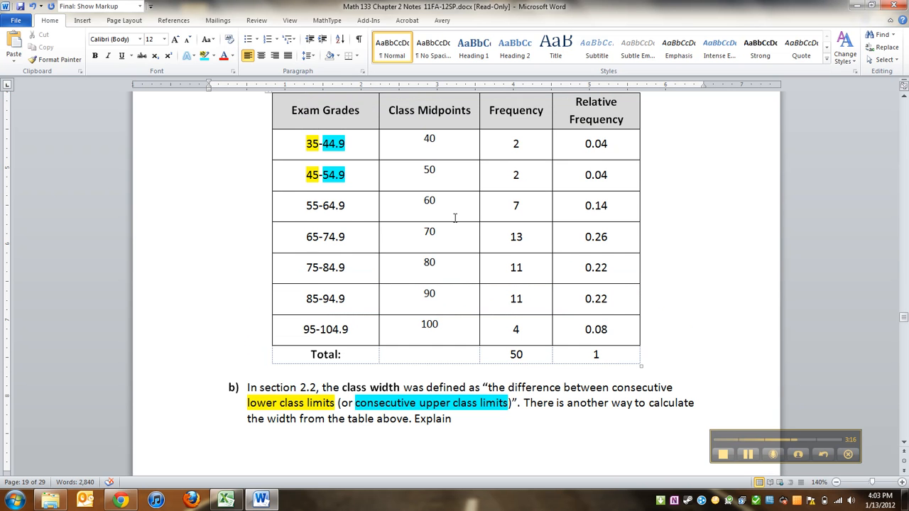
- Write 'Find the difference between consecutive class midpoints' with the midpoints highlighted green
{"action": "type", "text": "Find the difference between conse"}
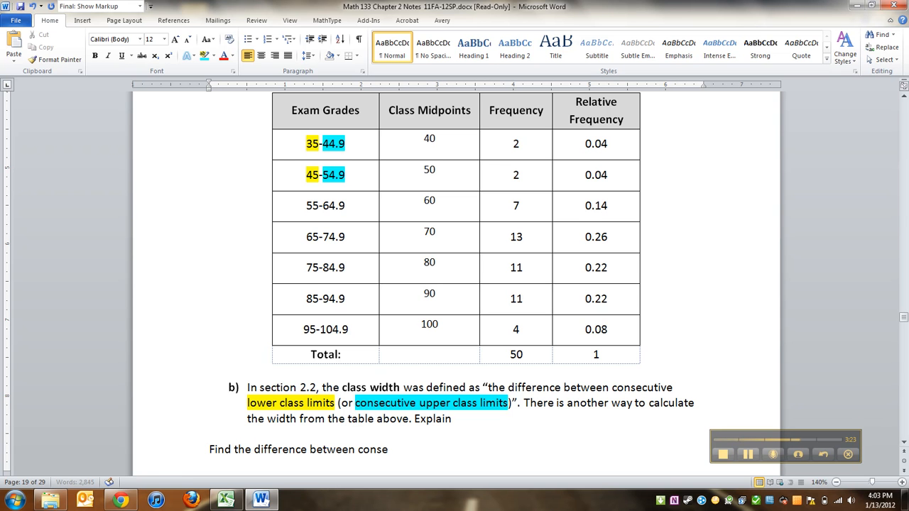
{"action": "type", "text": "cutive"}
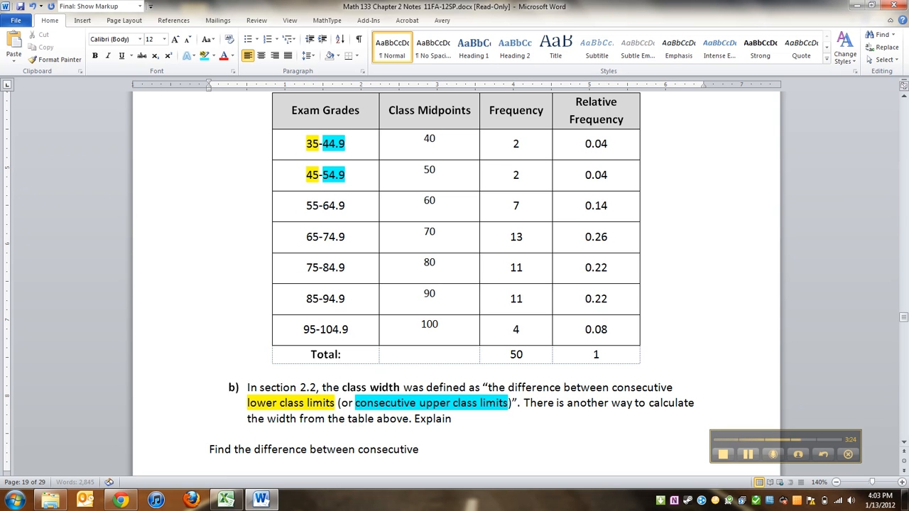
{"action": "type", "text": "class mid"}
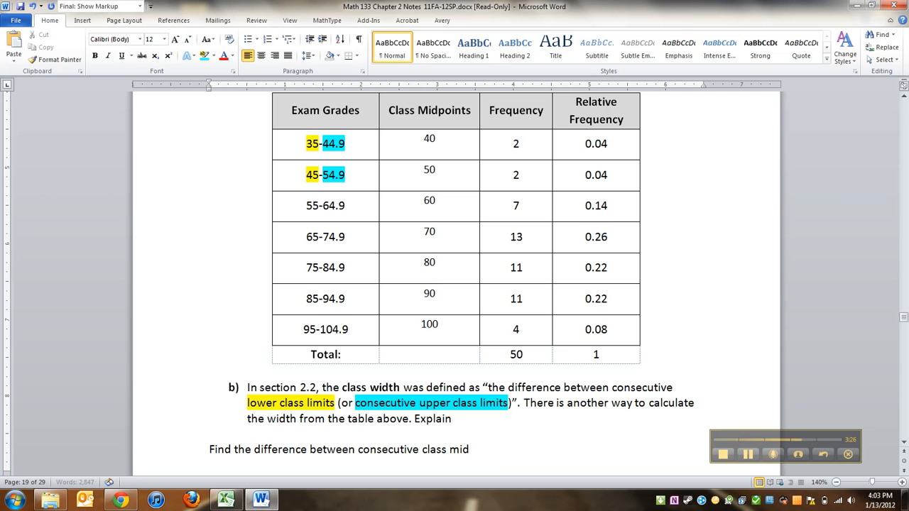
{"action": "type", "text": "points"}
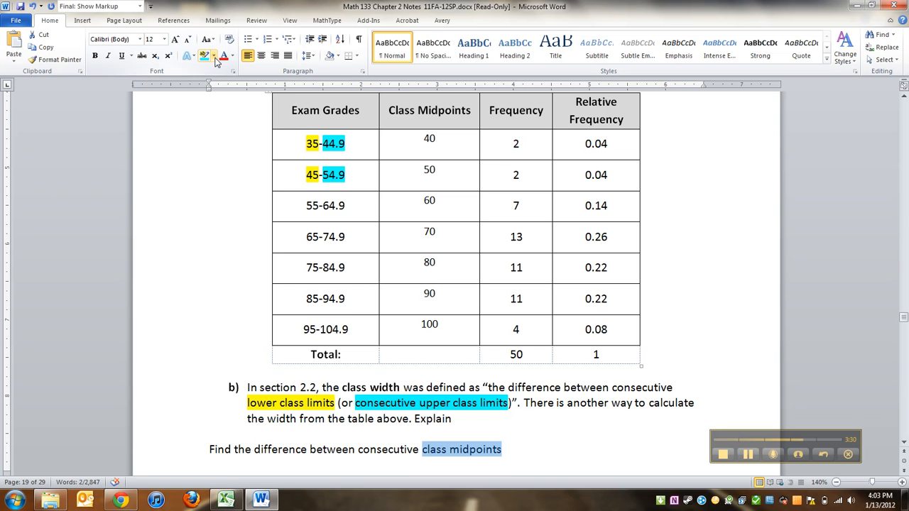
{"action": "left_click", "coordinate": [210, 57]}
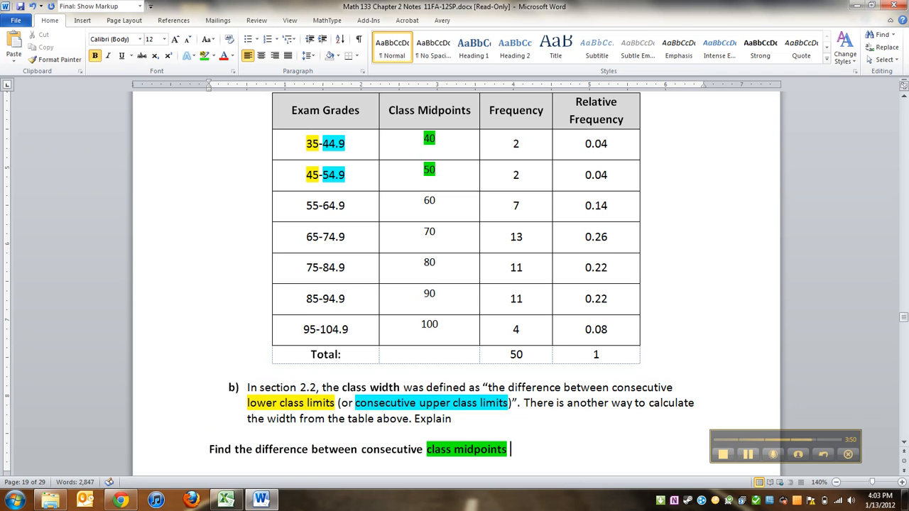
- Add the worked example (Example: 50 – 40 = 10)
{"action": "type", "text": "(Exa"}
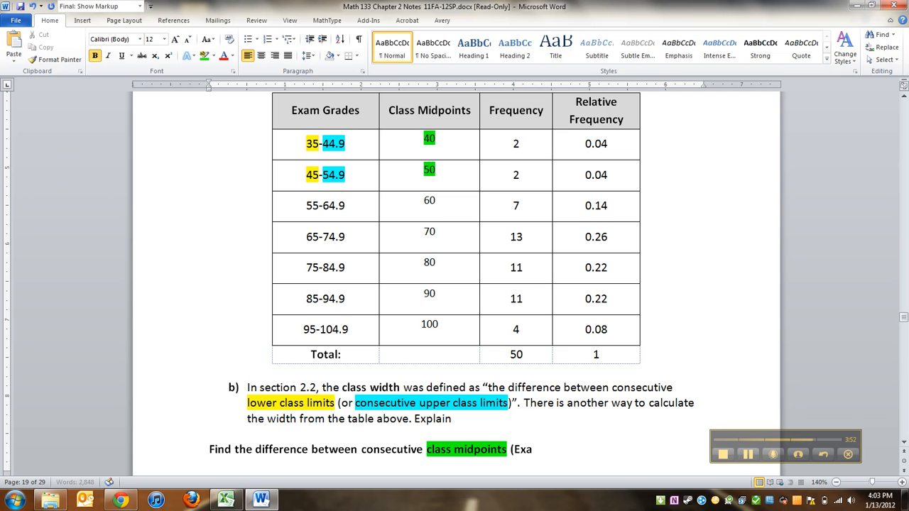
{"action": "type", "text": "Example: 50 ="}
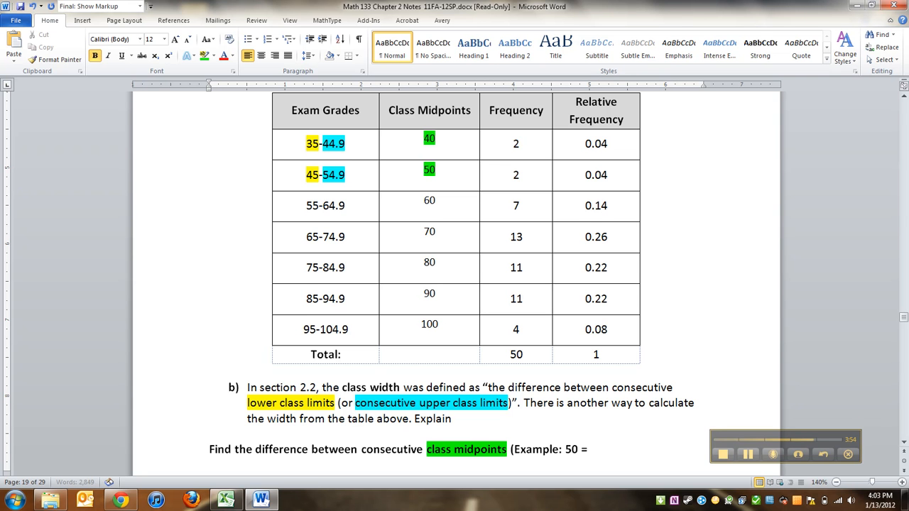
{"action": "type", "text": "– 40"}
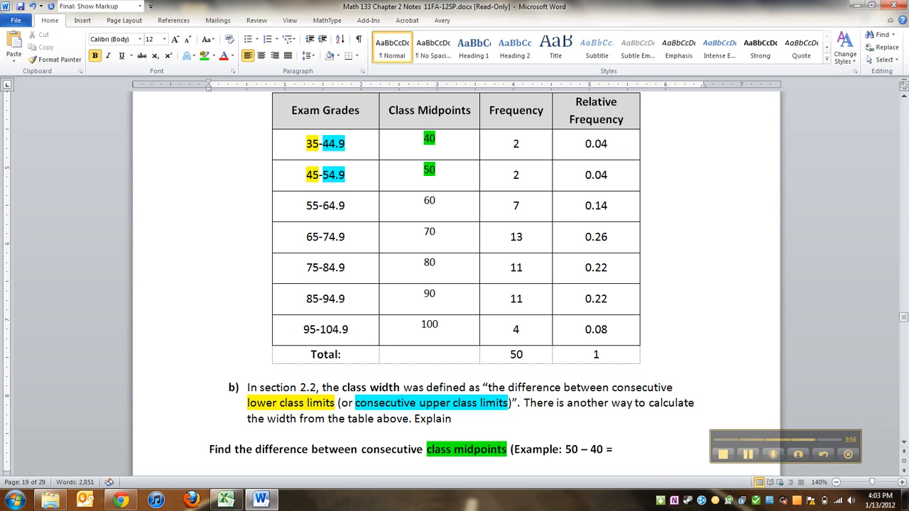
{"action": "type", "text": "10)"}
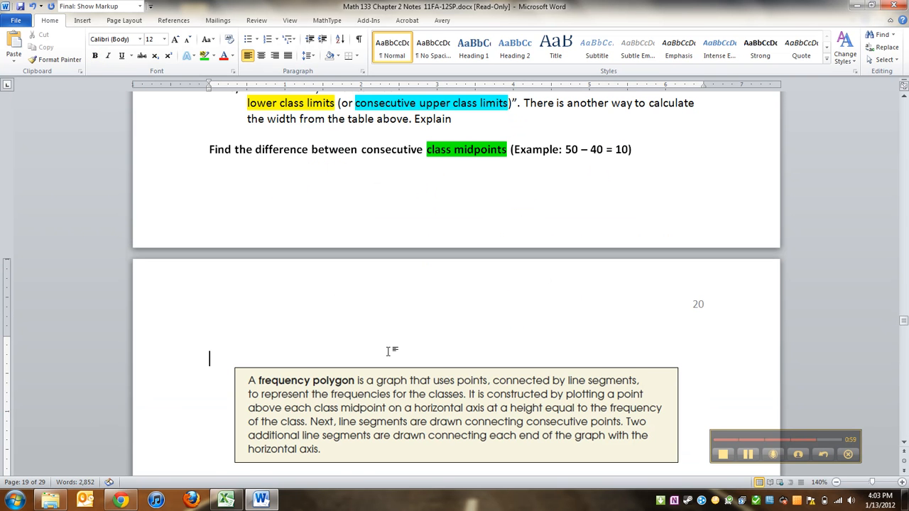
- Scroll to page 20 with the frequency polygon definition and Example 2 charts
{"action": "scroll", "scroll_direction": "down", "scroll_amount": 3}
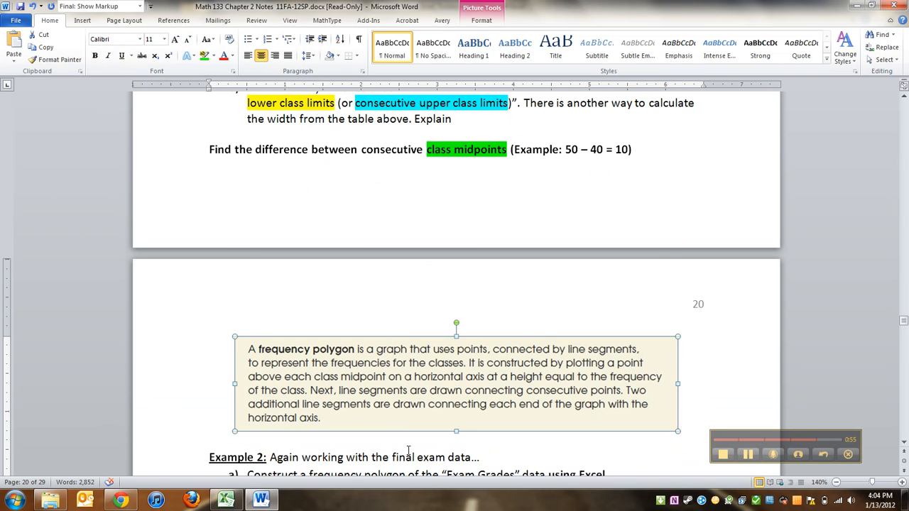
{"action": "scroll", "scroll_direction": "down", "scroll_amount": 3}
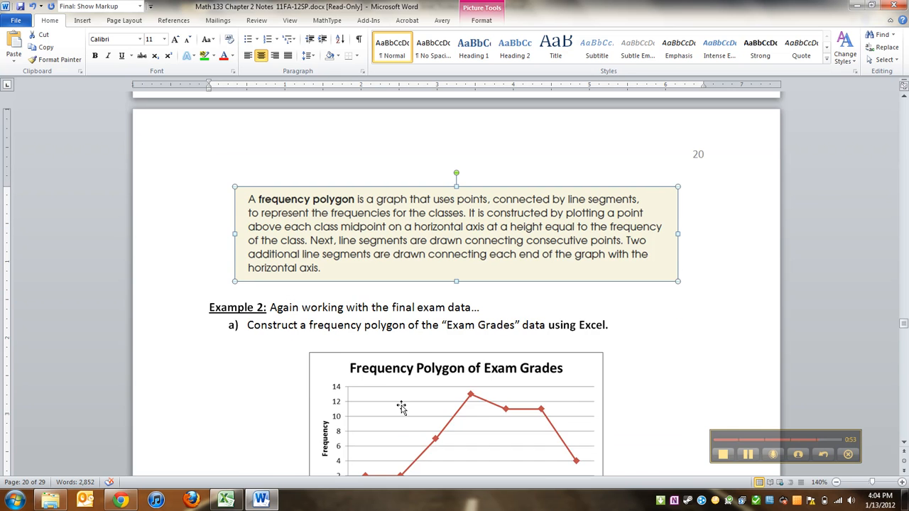
{"action": "scroll", "scroll_direction": "down", "scroll_amount": 3}
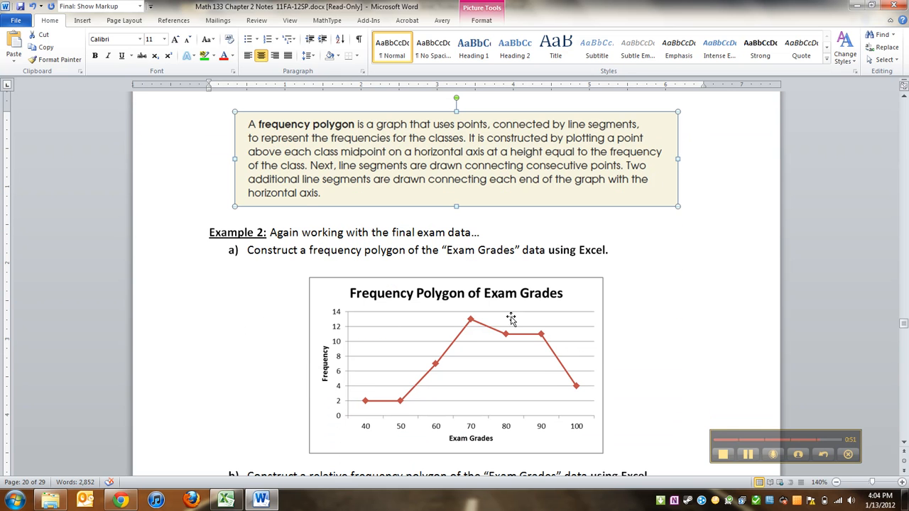
{"action": "mouse_move", "coordinate": [454, 185]}
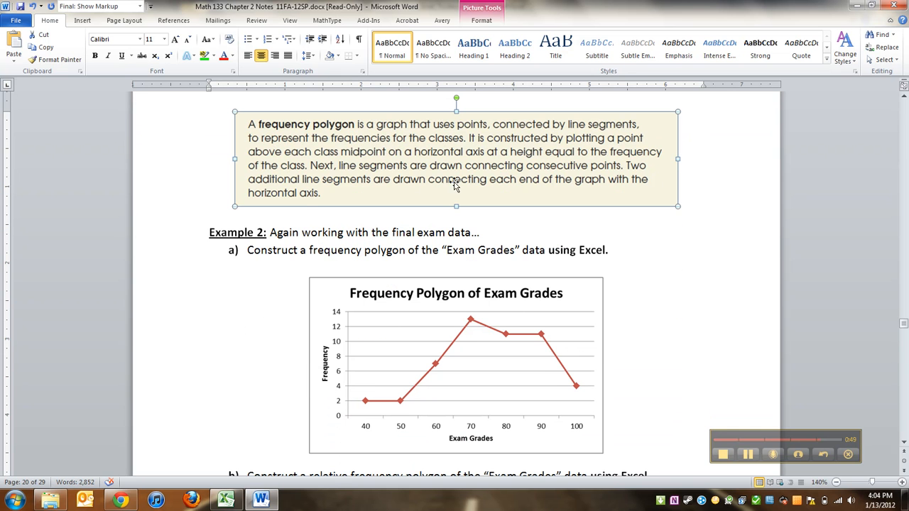
{"action": "mouse_move", "coordinate": [378, 320]}
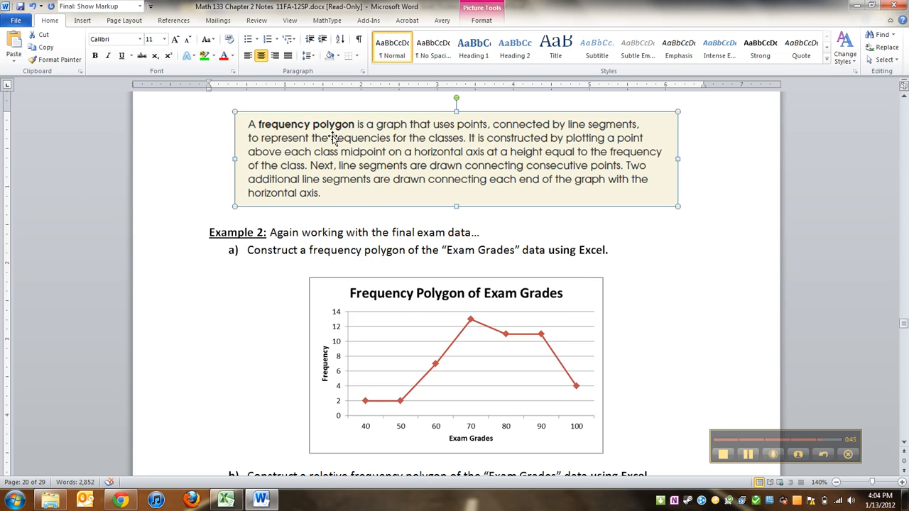
{"action": "mouse_move", "coordinate": [454, 158]}
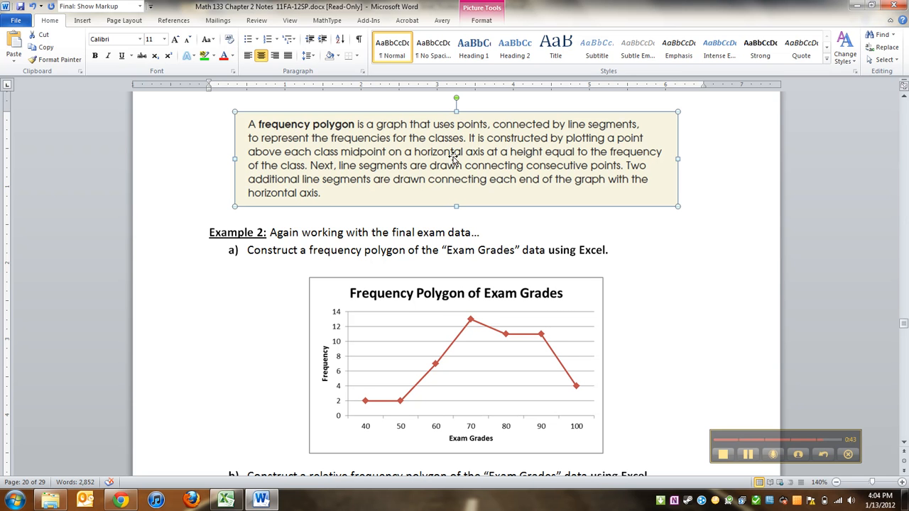
{"action": "mouse_move", "coordinate": [270, 170]}
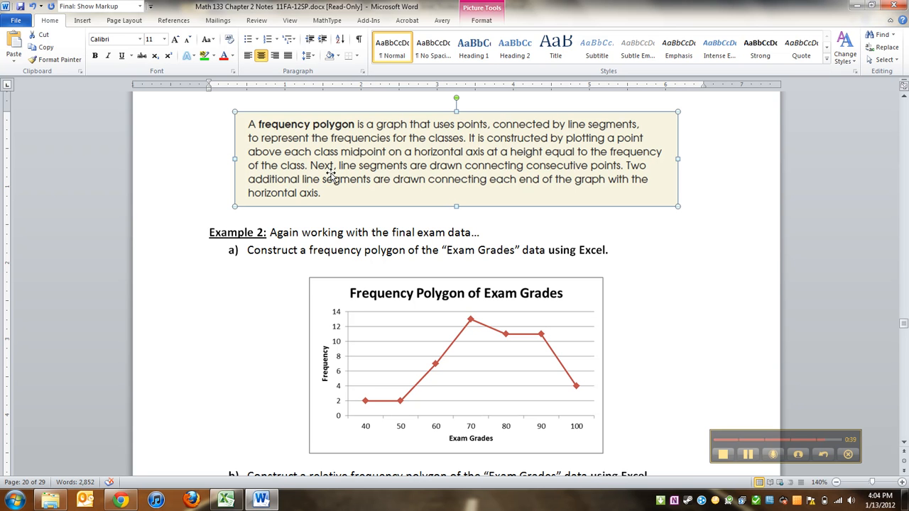
{"action": "scroll", "scroll_direction": "down", "scroll_amount": 3}
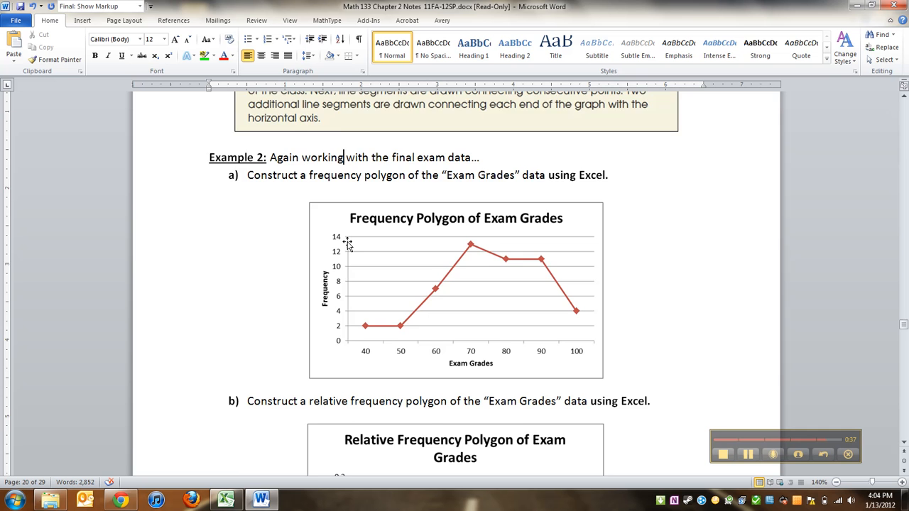
{"action": "scroll", "scroll_direction": "down", "scroll_amount": 3}
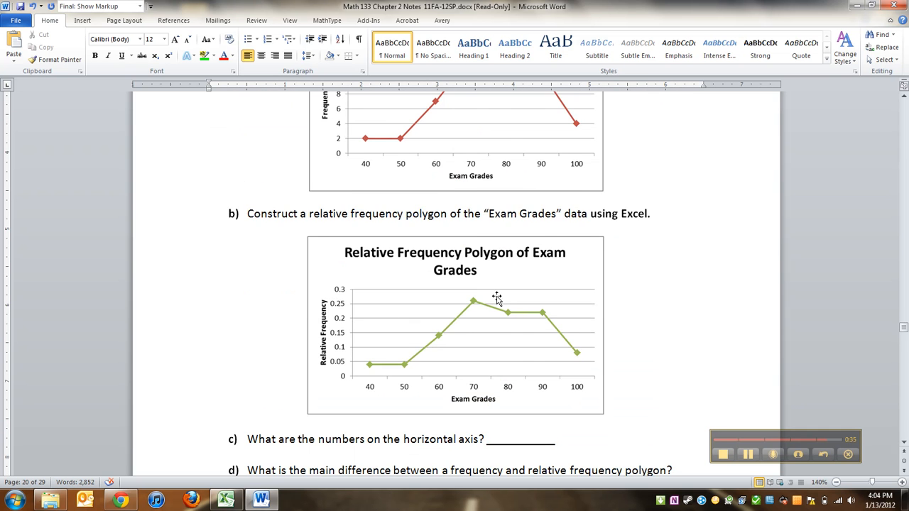
{"action": "scroll", "scroll_direction": "up", "scroll_amount": 3}
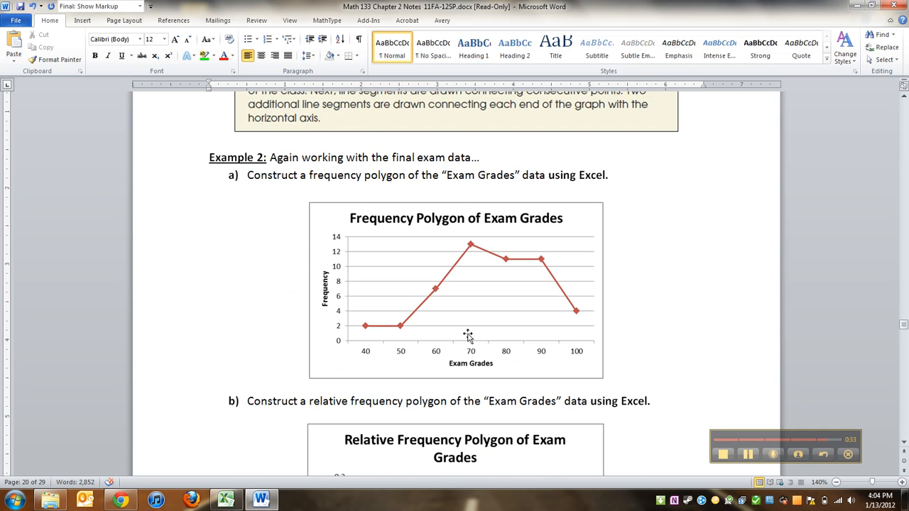
{"action": "mouse_move", "coordinate": [522, 491]}
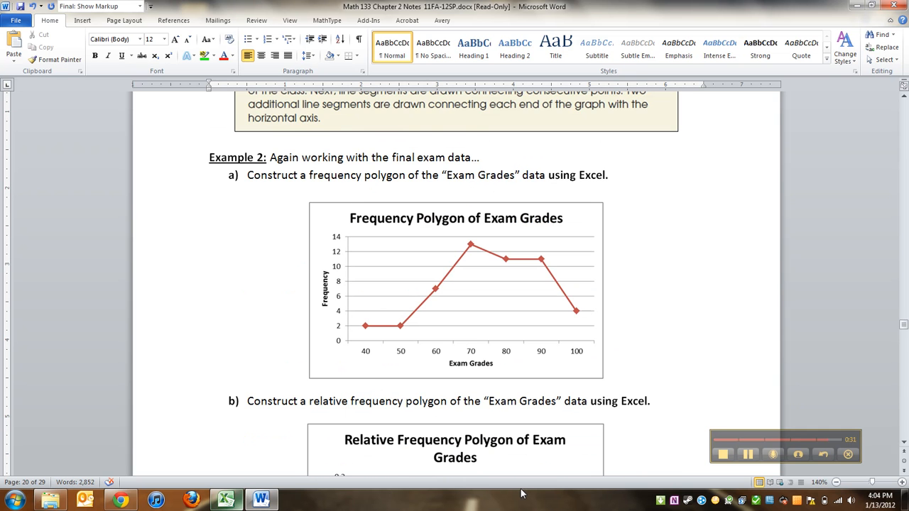
- Insert a Line with Markers chart of the Frequency column C1:C8
{"action": "left_click", "coordinate": [228, 497]}
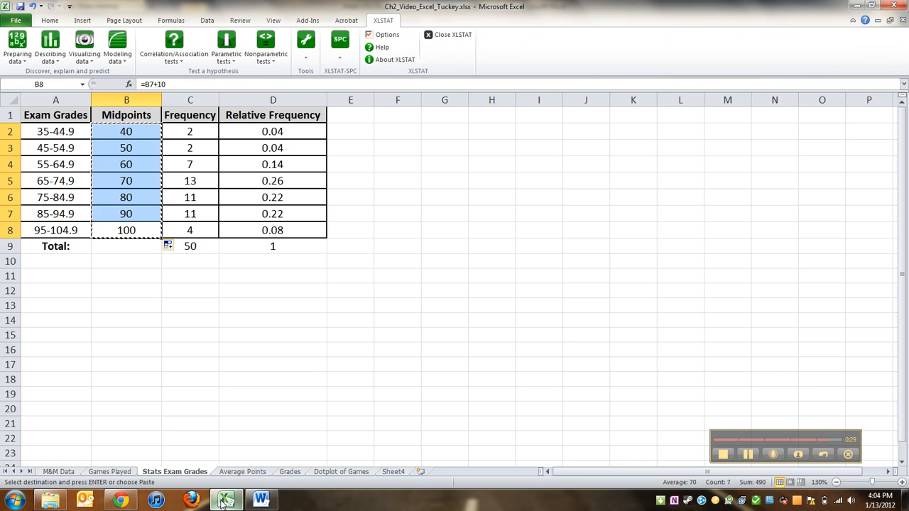
{"action": "left_click", "coordinate": [273, 319]}
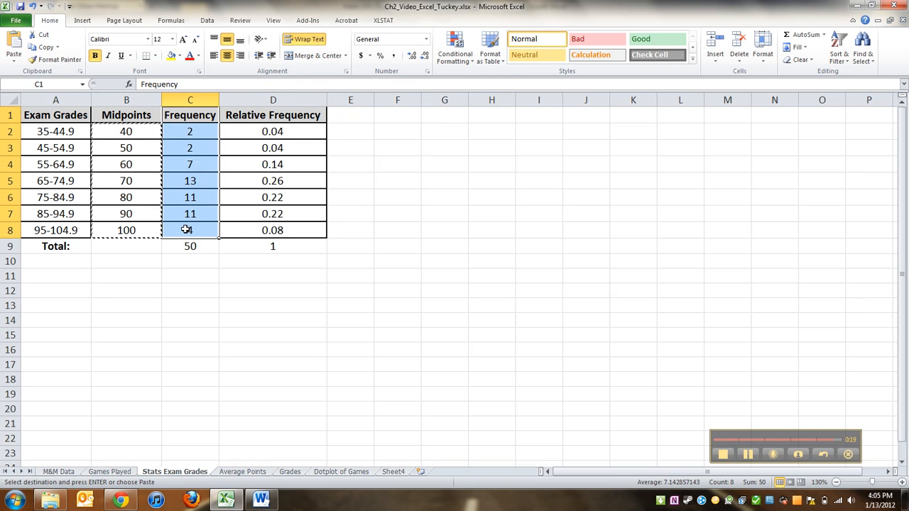
{"action": "left_click", "coordinate": [106, 22]}
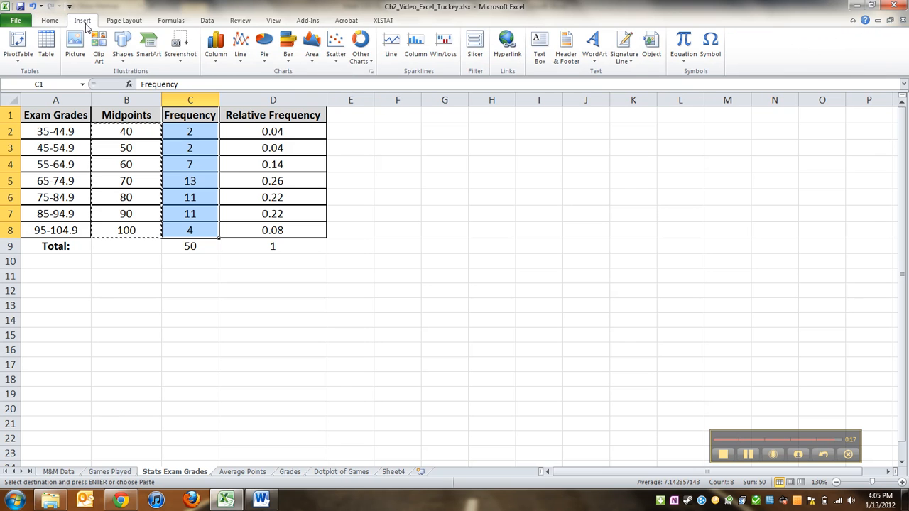
{"action": "left_click", "coordinate": [242, 44]}
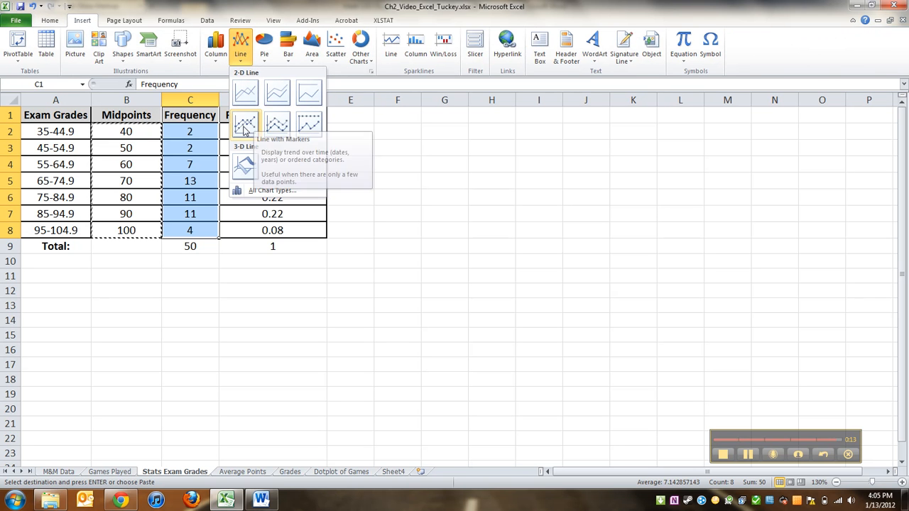
{"action": "left_click", "coordinate": [245, 125]}
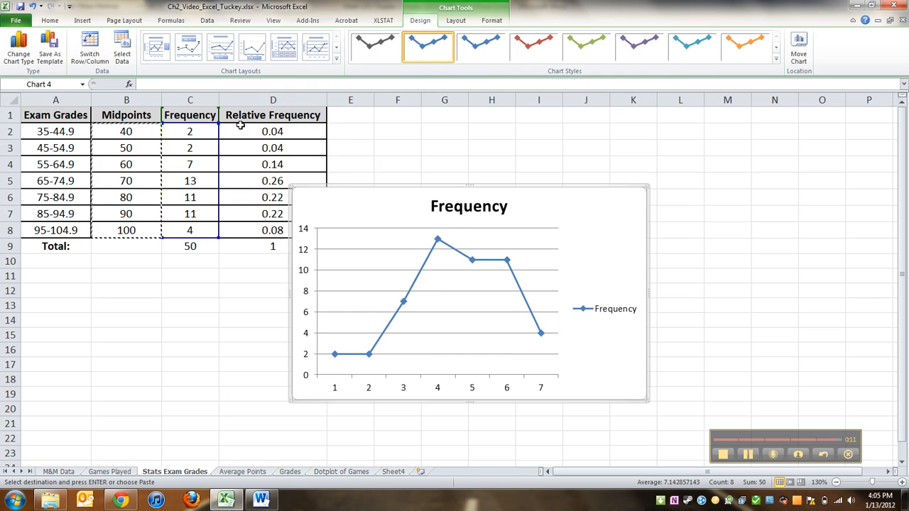